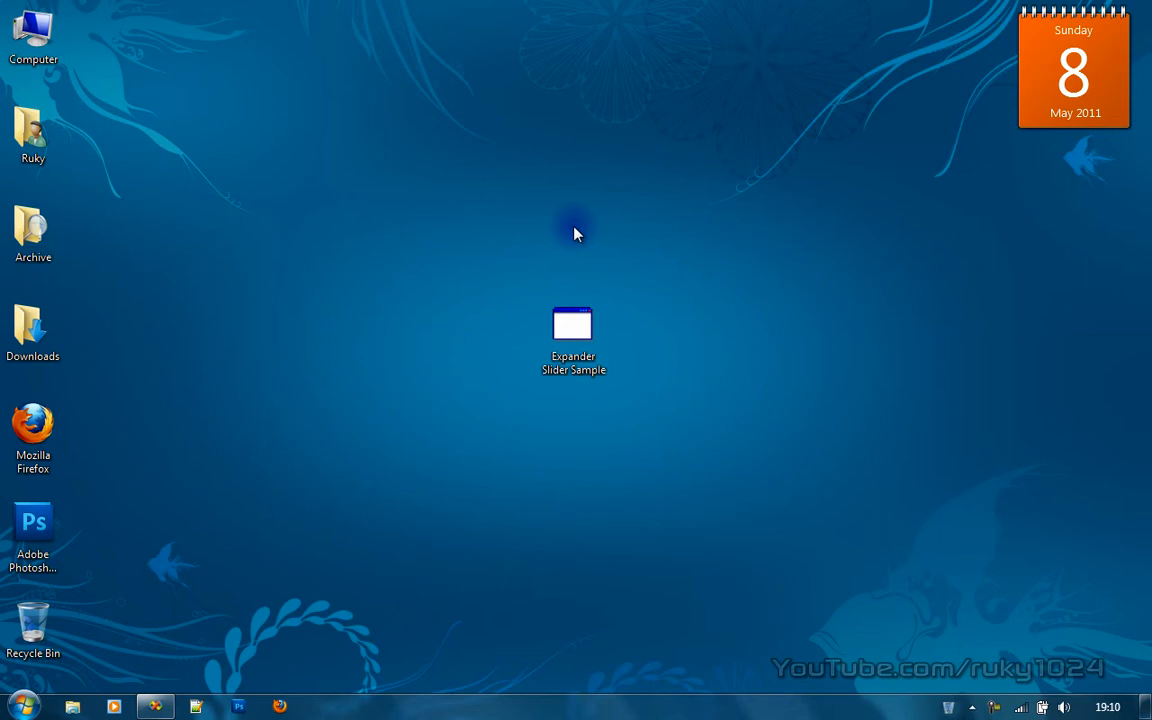
mouse_move(699, 228)
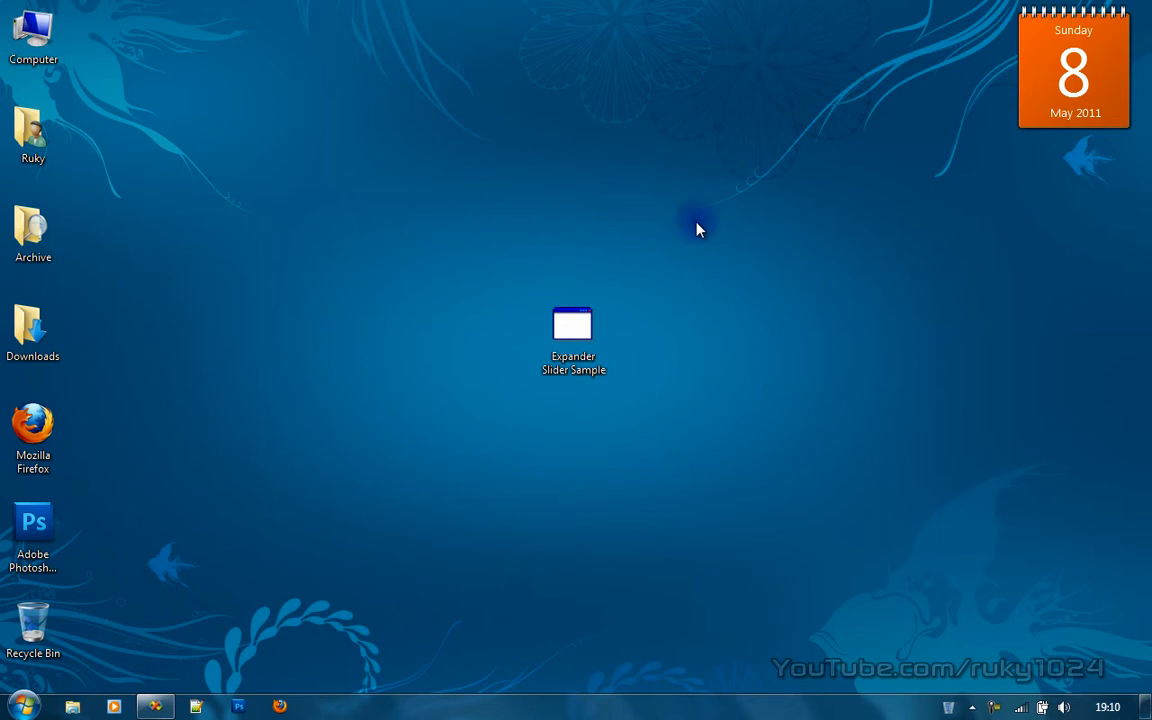
mouse_move(787, 300)
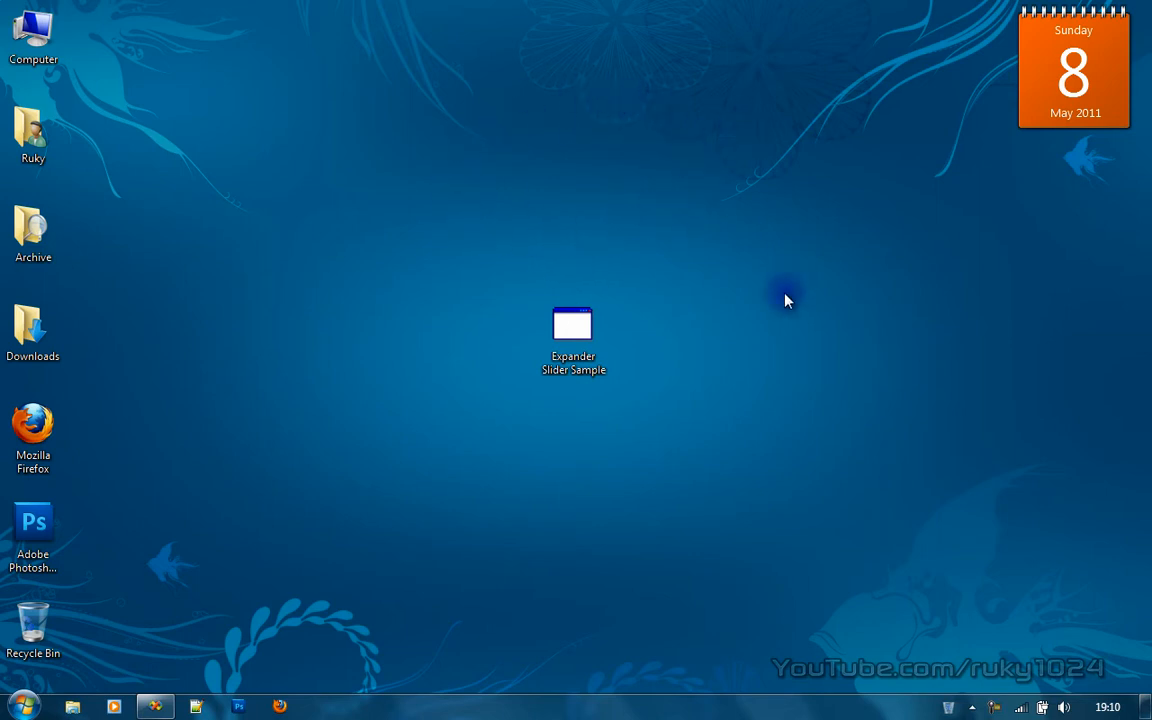
mouse_move(712, 327)
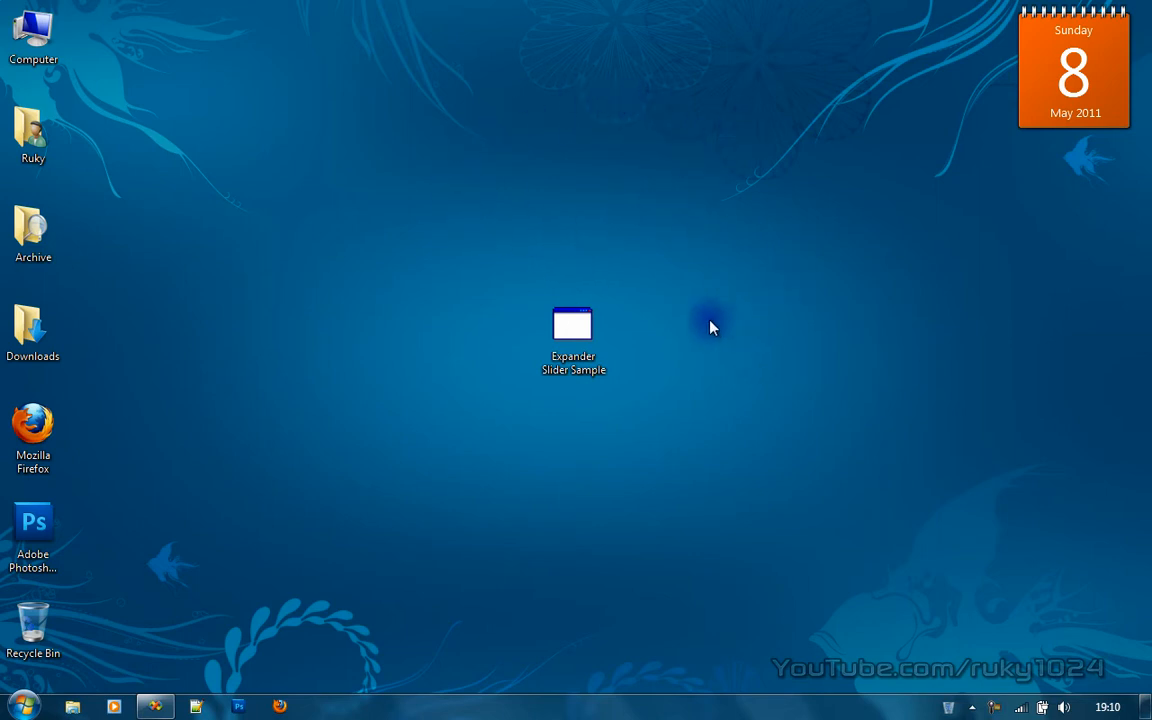
- Launch the Expander Slider Sample program from its desktop shortcut
left_click(573, 325)
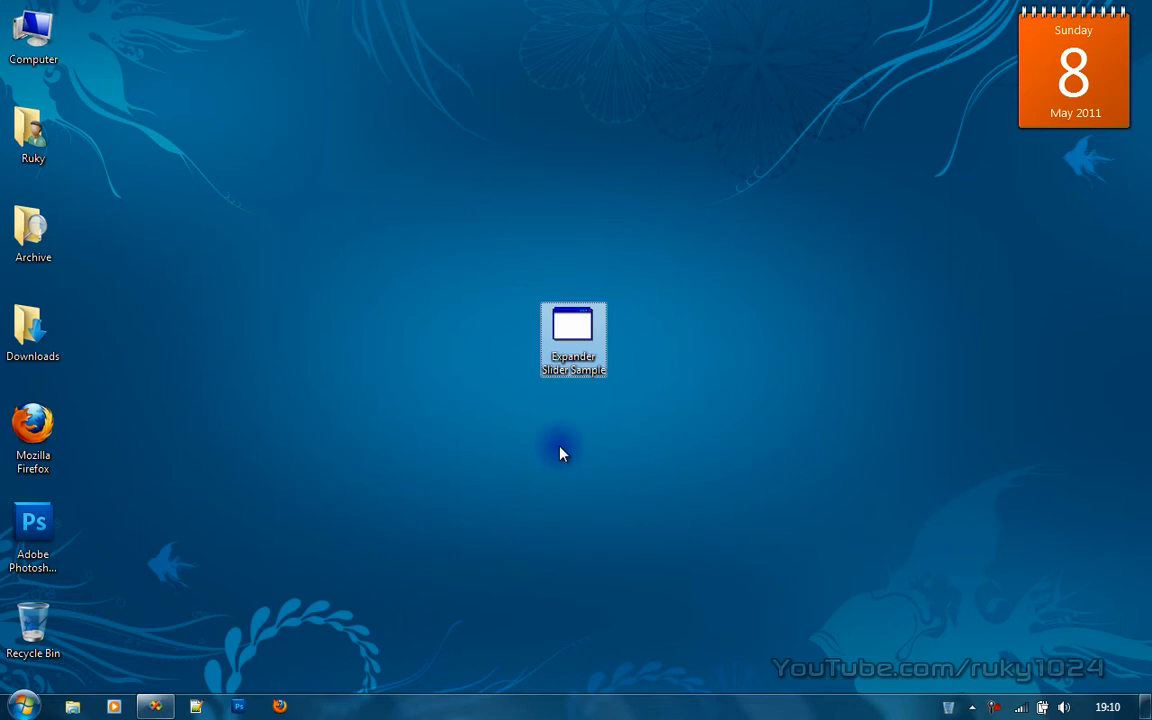
left_click(573, 335)
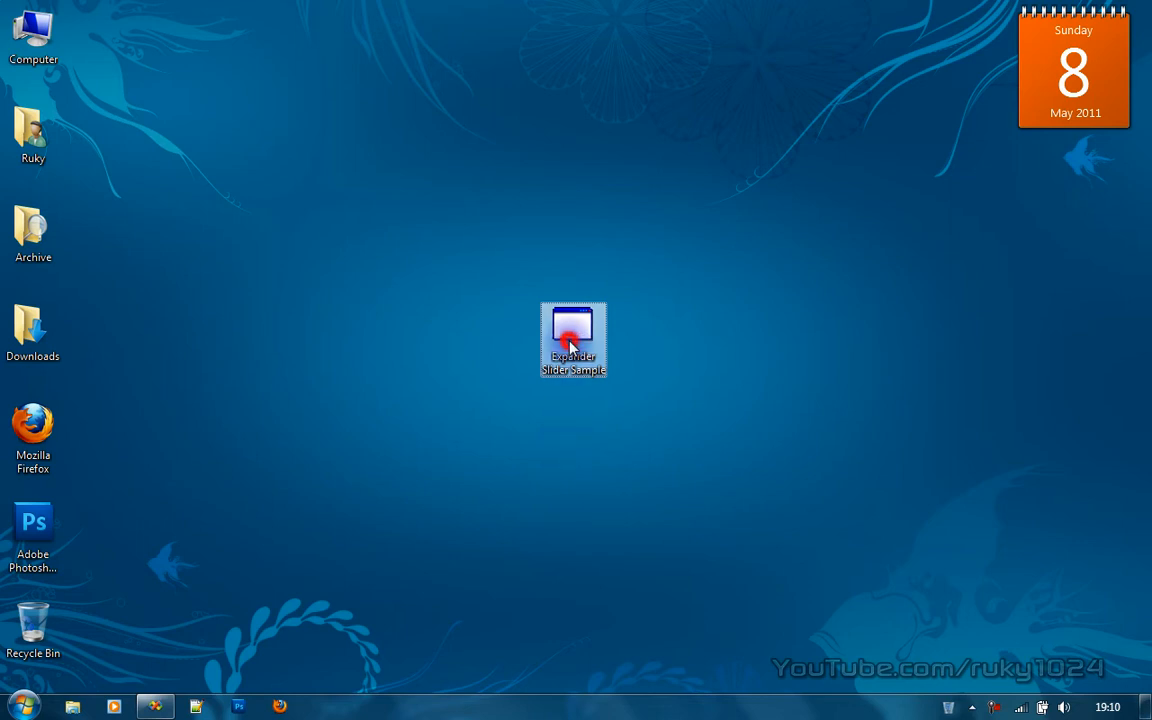
double_click(573, 340)
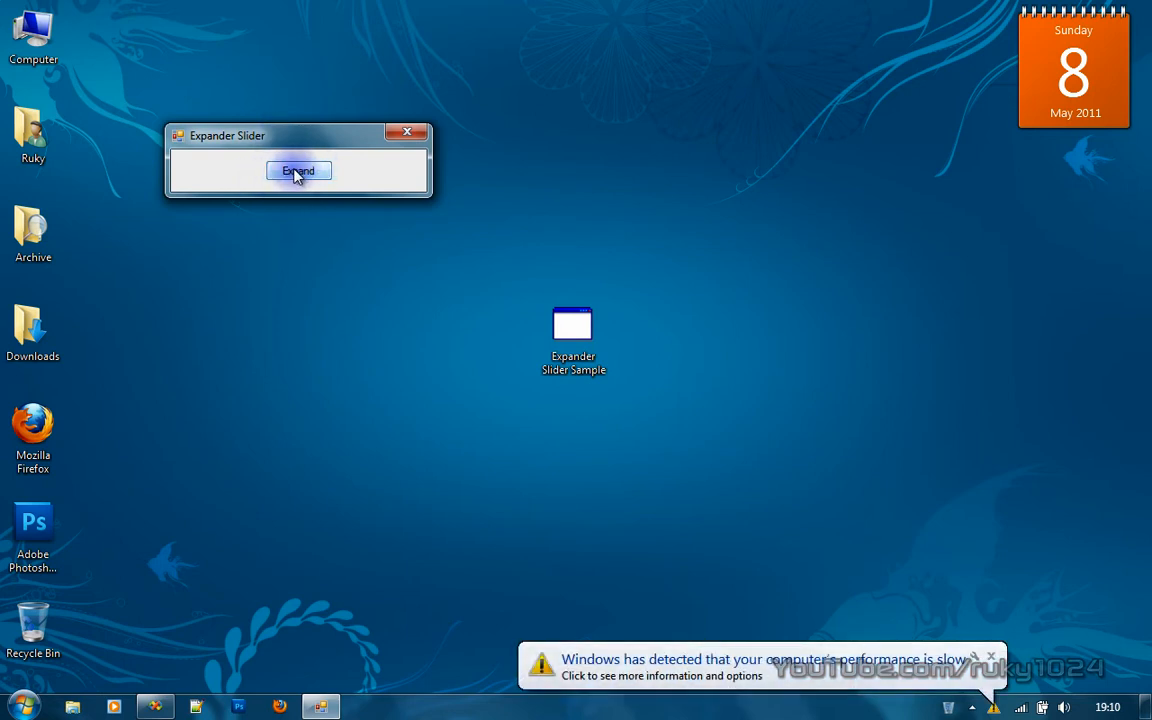
- Expand the sample form to full height, then compress it back to its short height
left_click(298, 170)
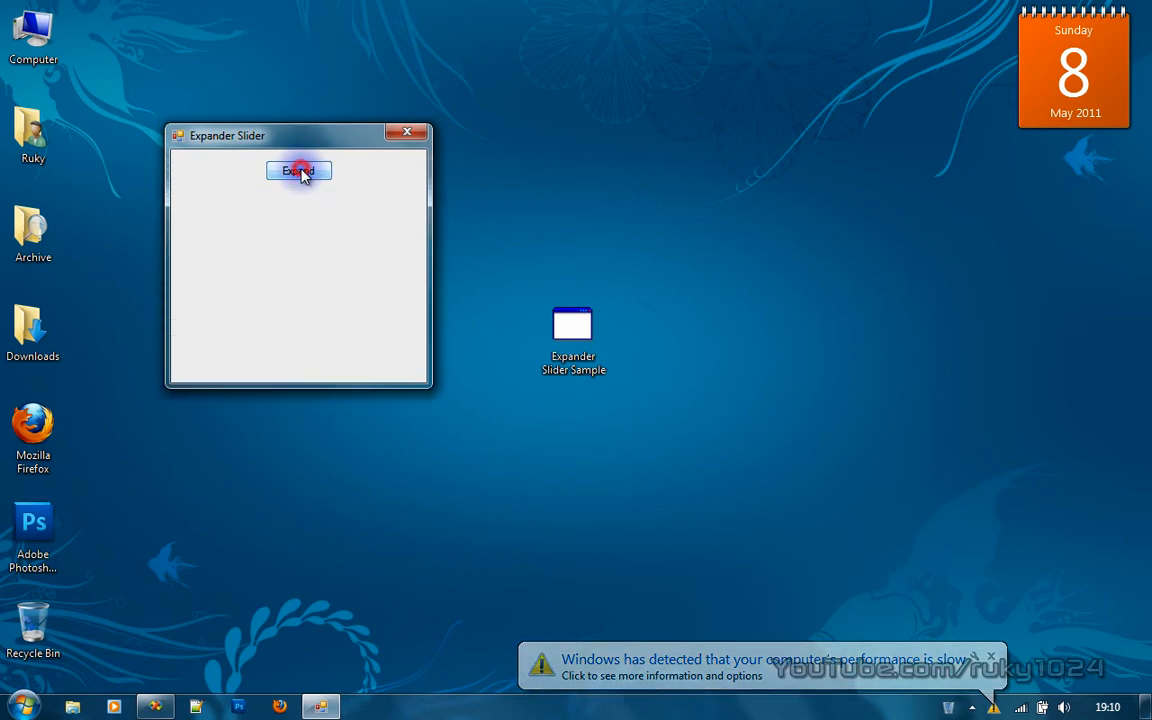
left_click(298, 170)
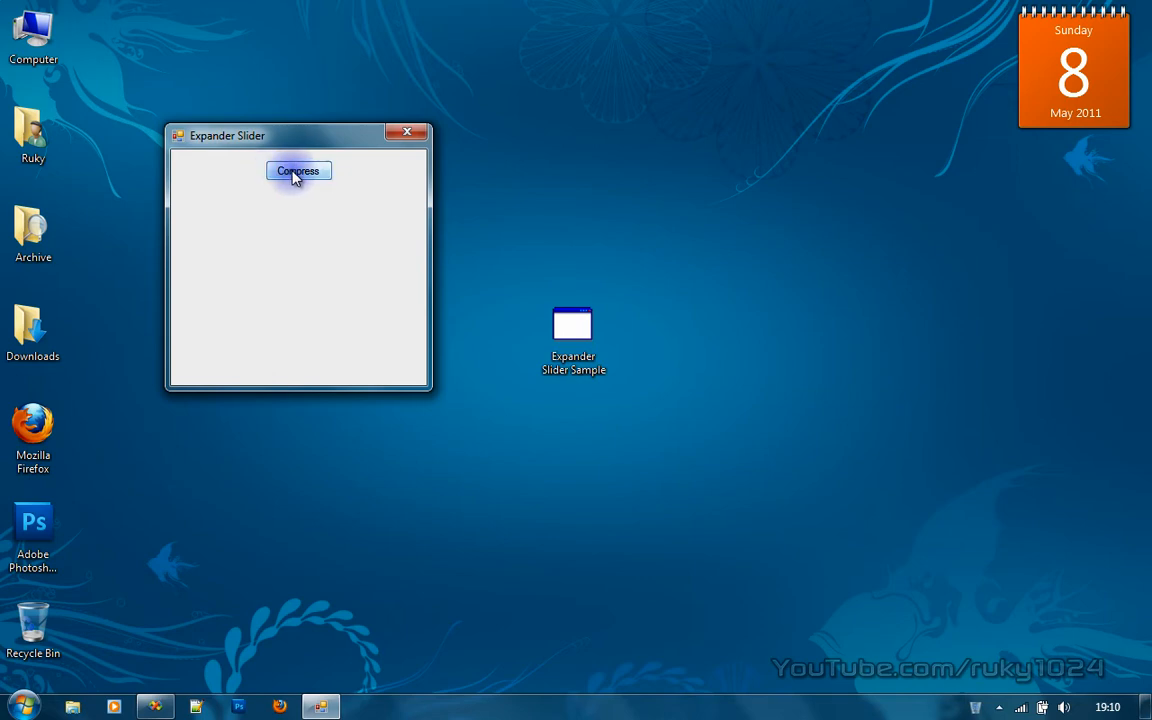
left_click(298, 171)
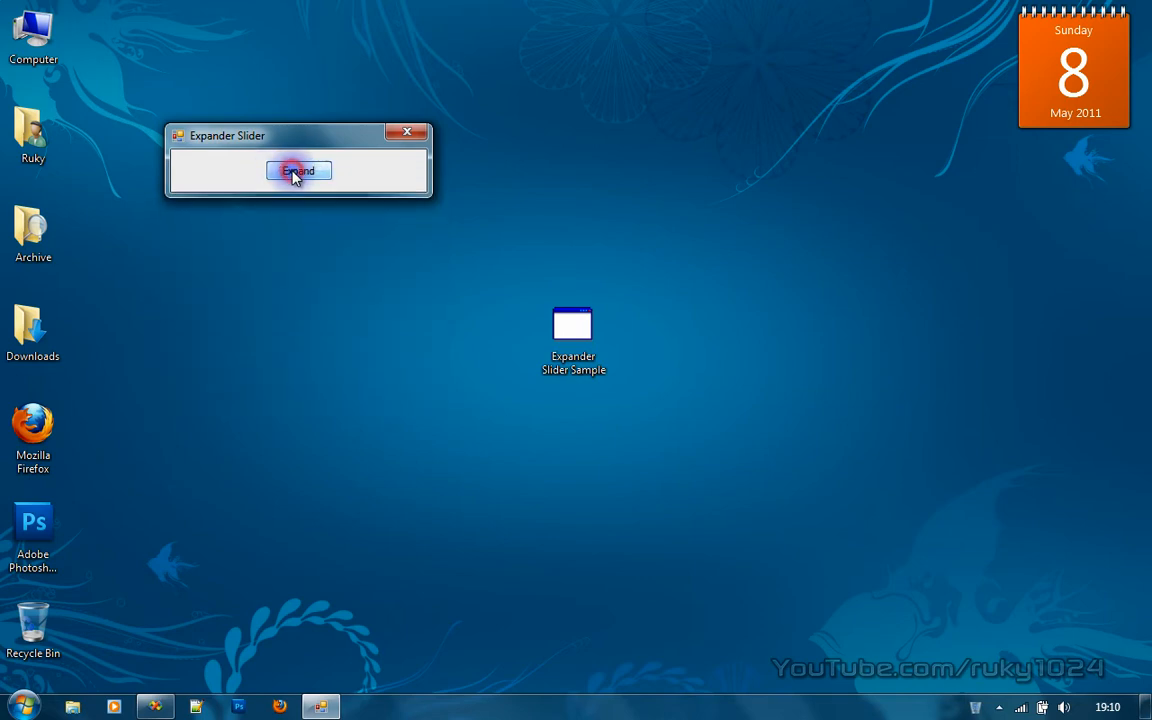
left_click(298, 171)
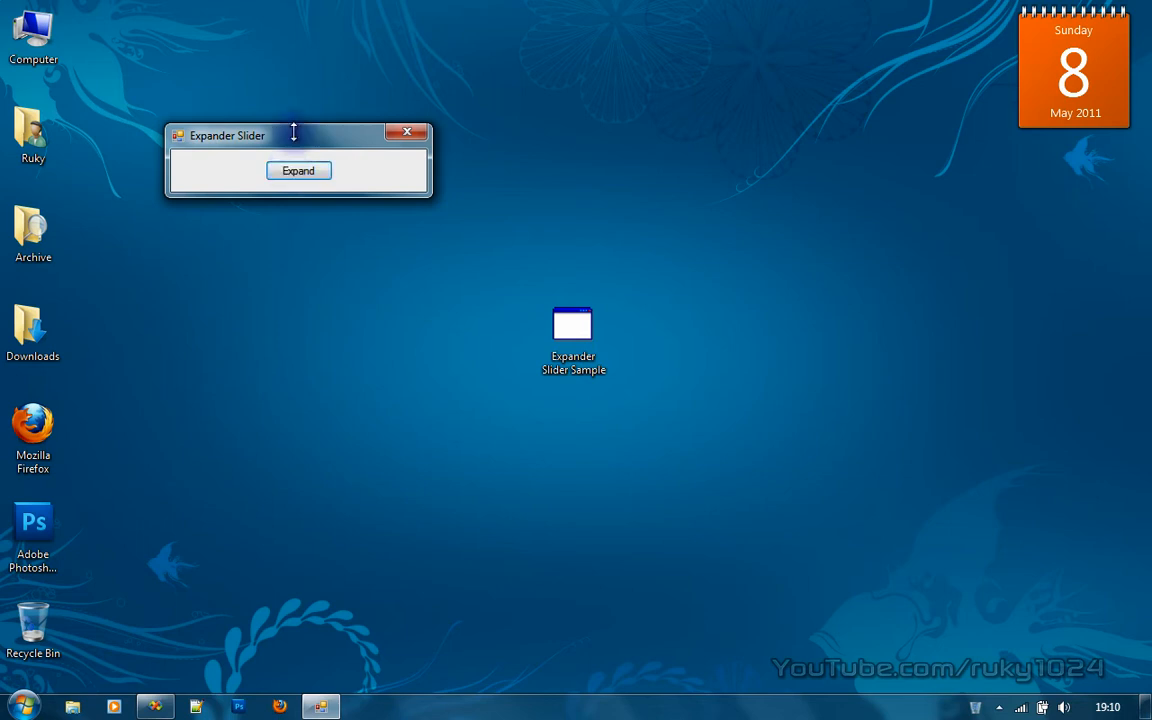
mouse_move(298, 141)
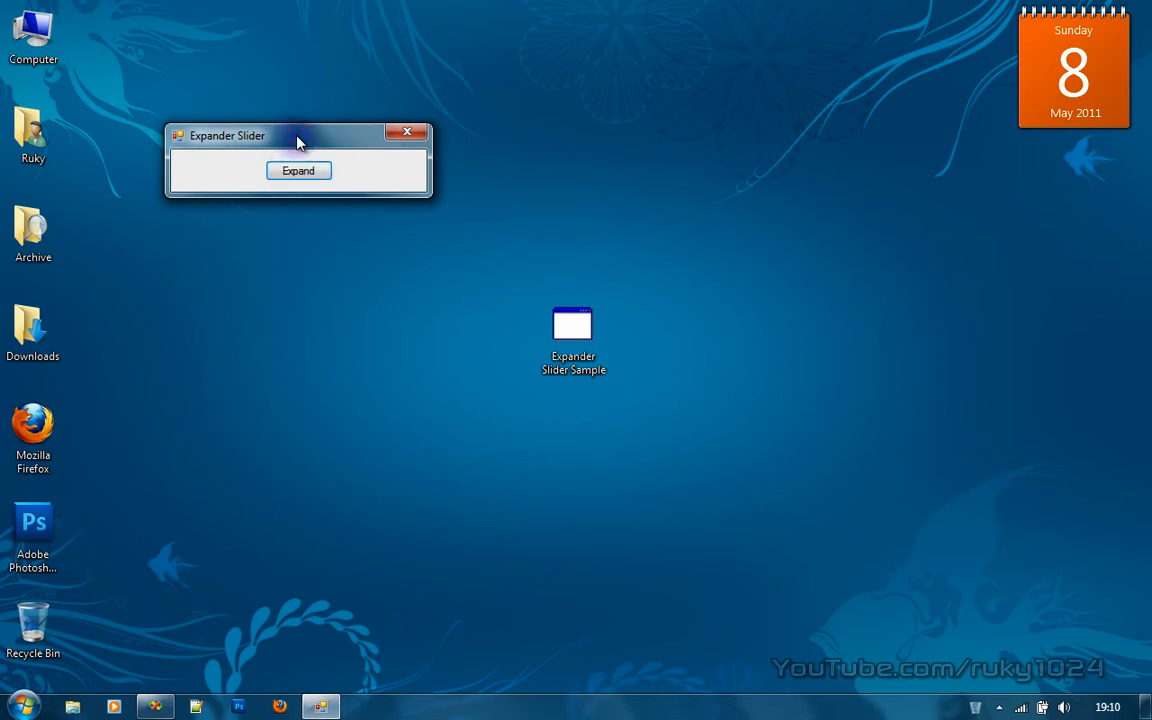
- Show the Expander Slider form design and scroll Properties to MaximumSize and MinimumSize (300, 85)
left_click(408, 131)
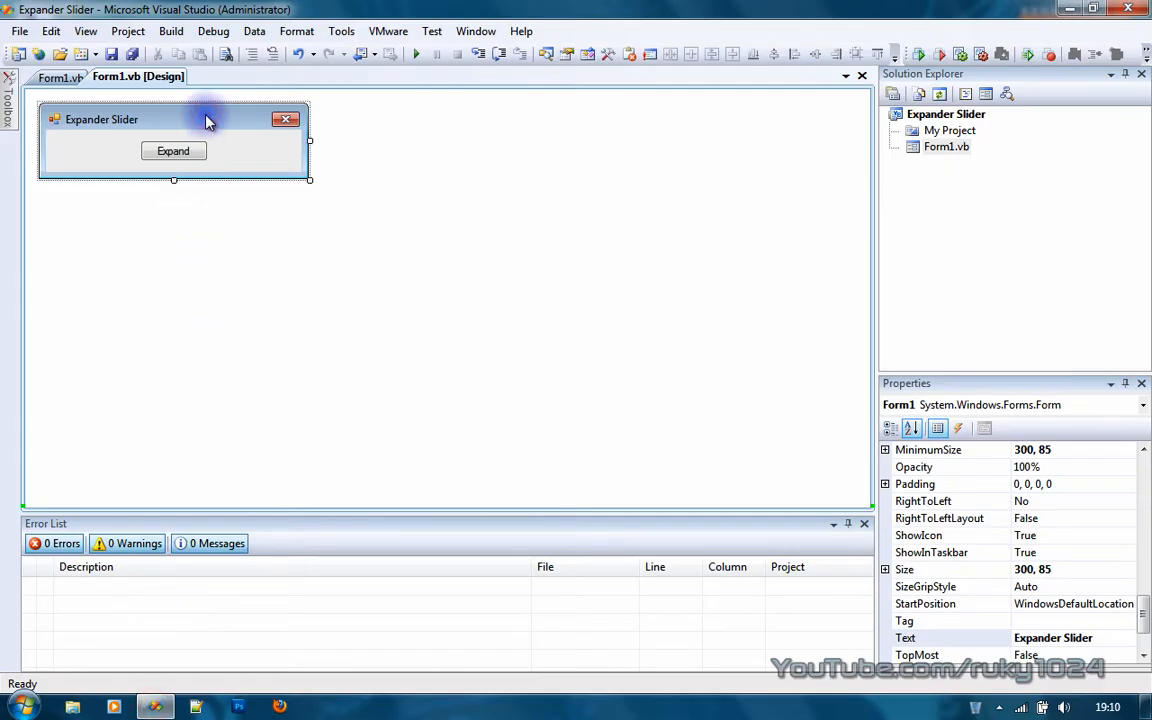
mouse_move(240, 158)
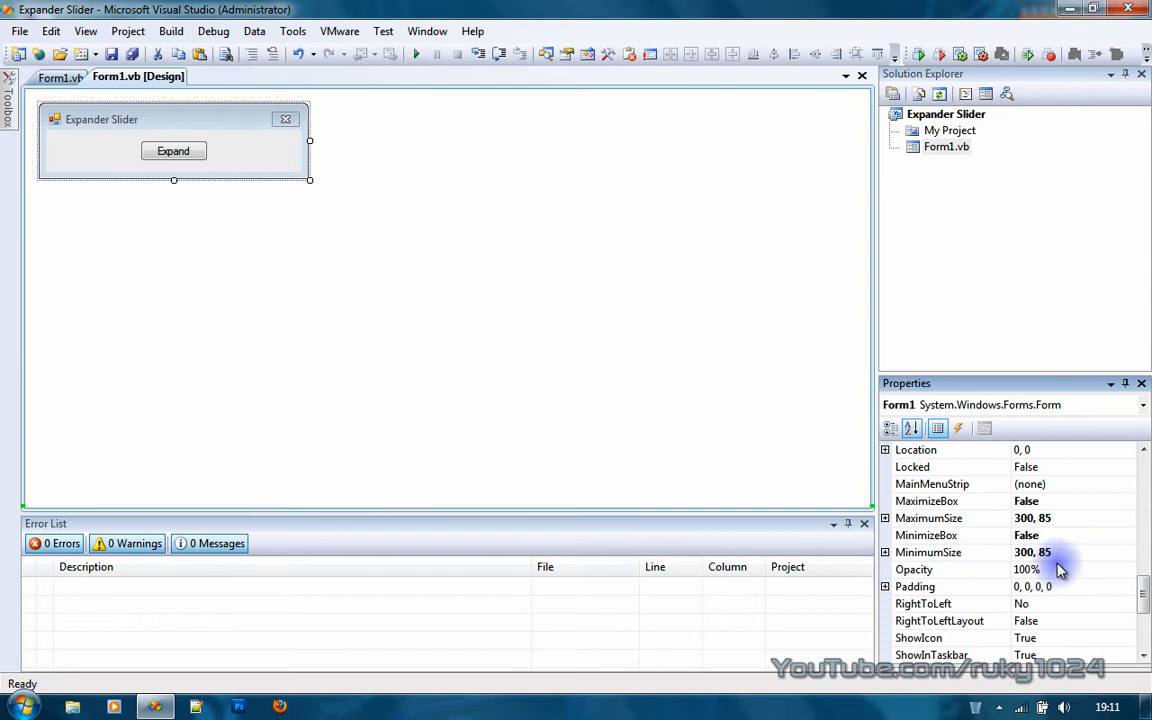
scroll("down", 3)
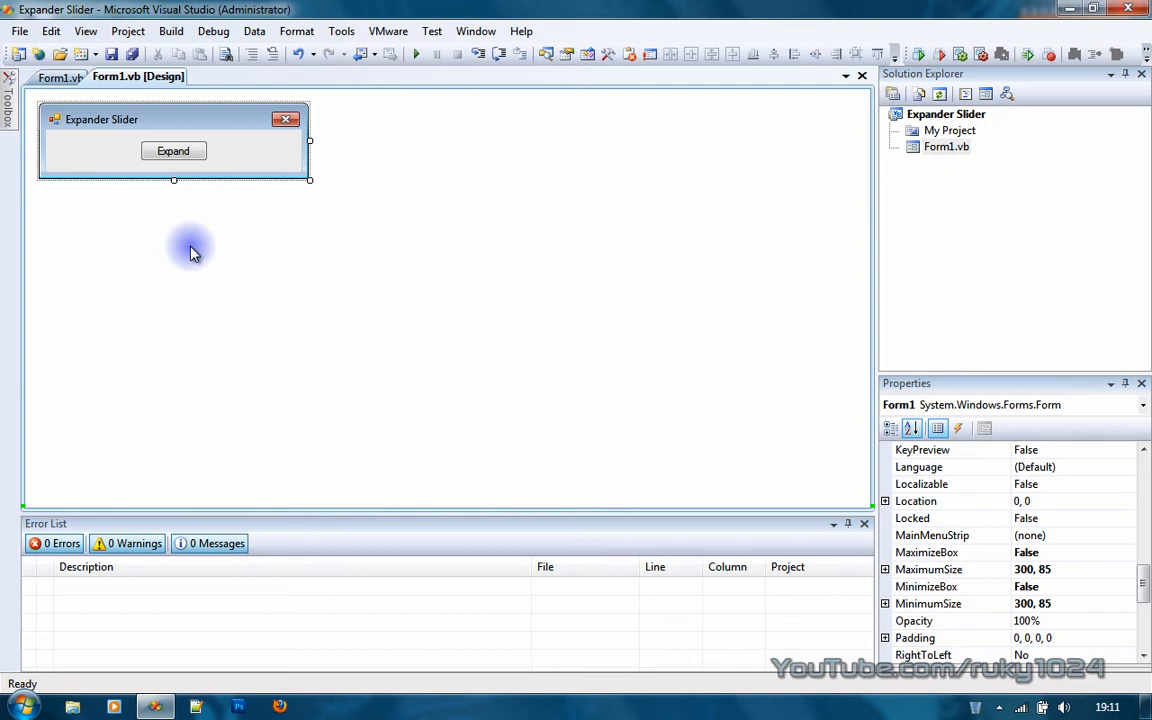
mouse_move(185, 120)
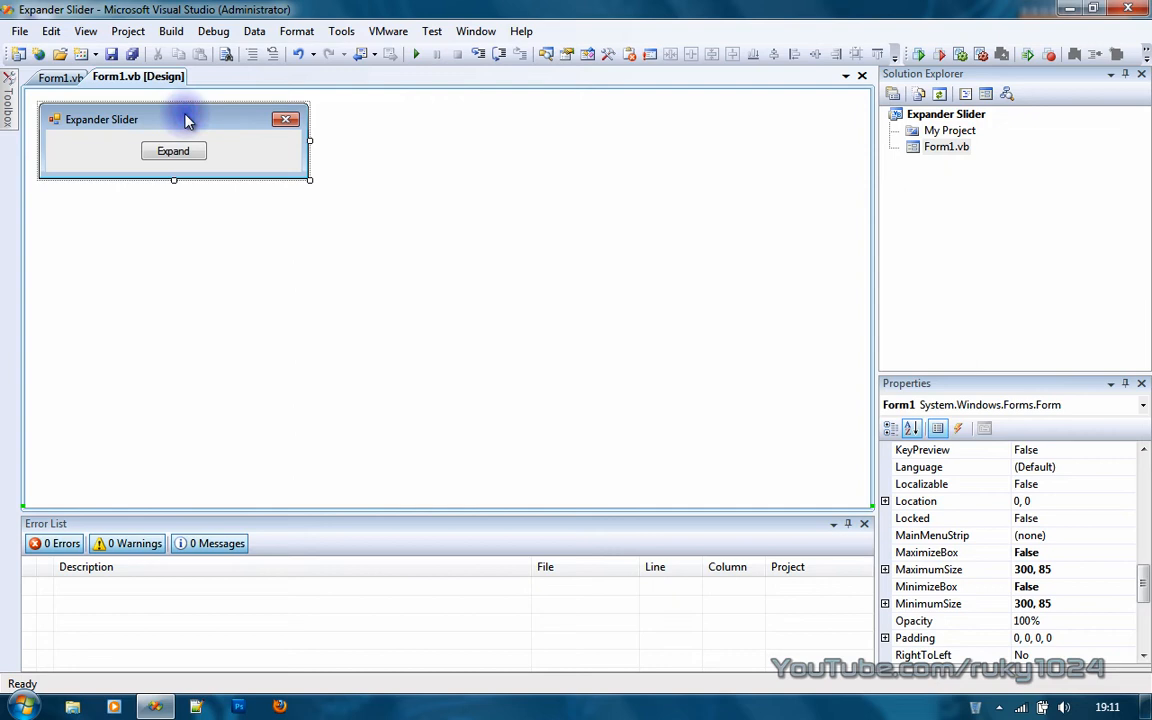
- Open Button1_Click from the Expand button and highlight the MaximumSize 300, 300 line
left_click(173, 151)
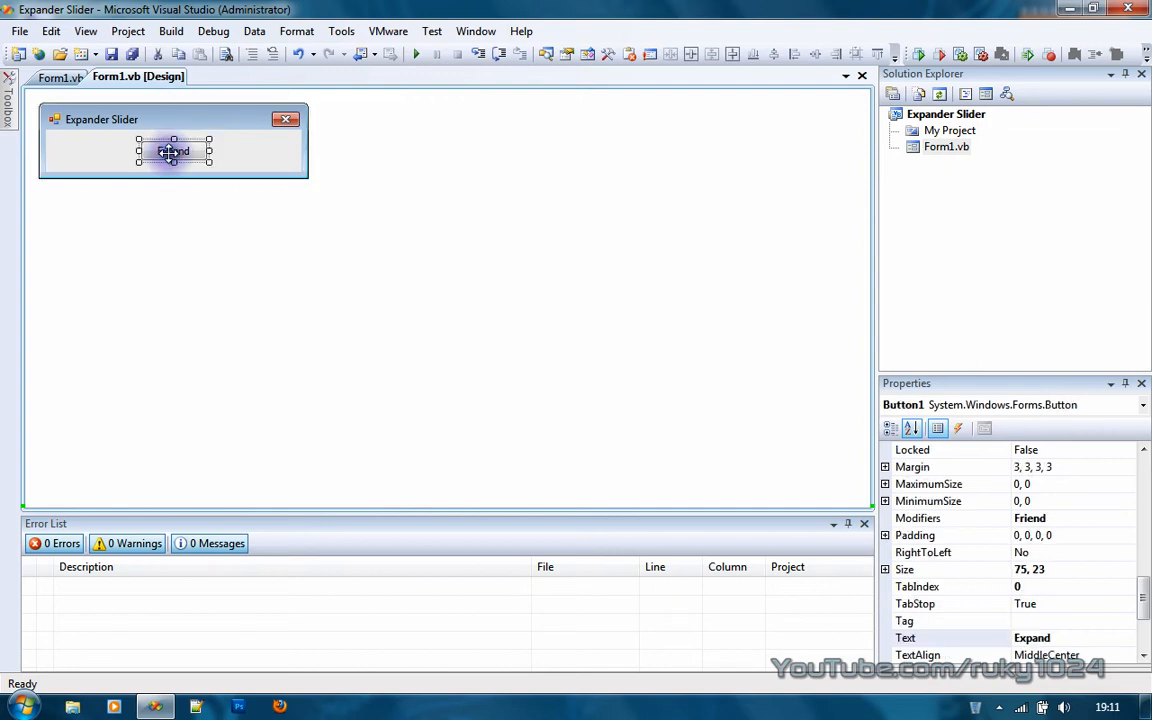
double_click(173, 151)
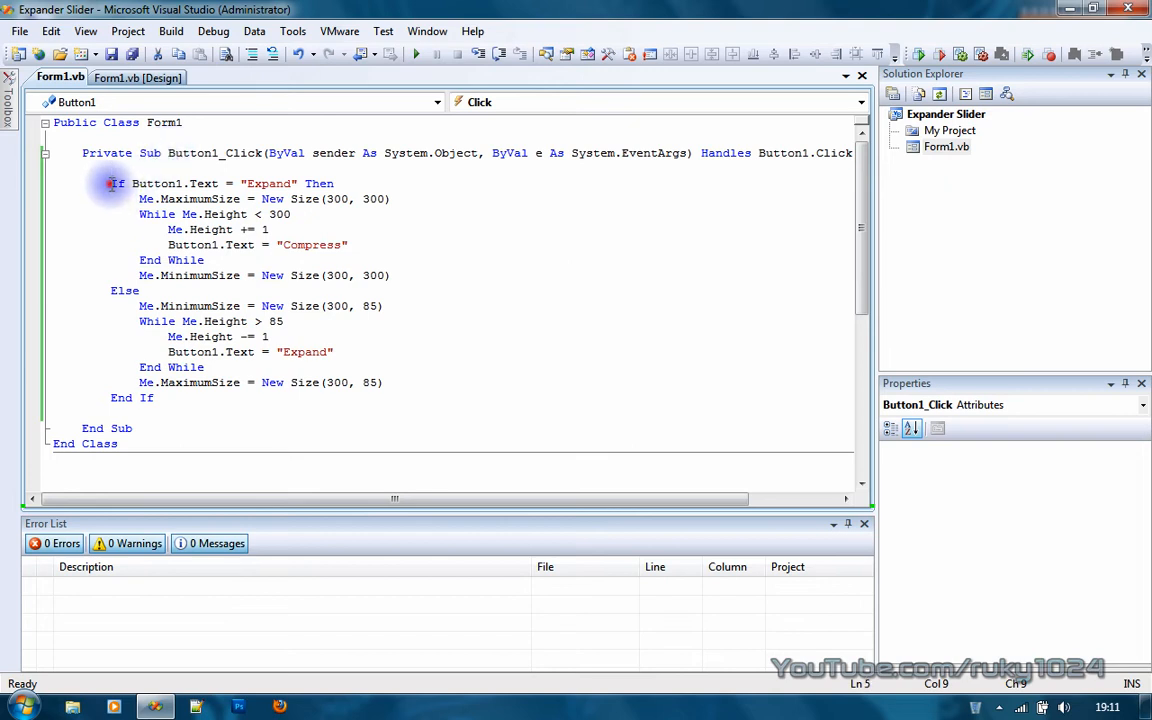
left_click(181, 404)
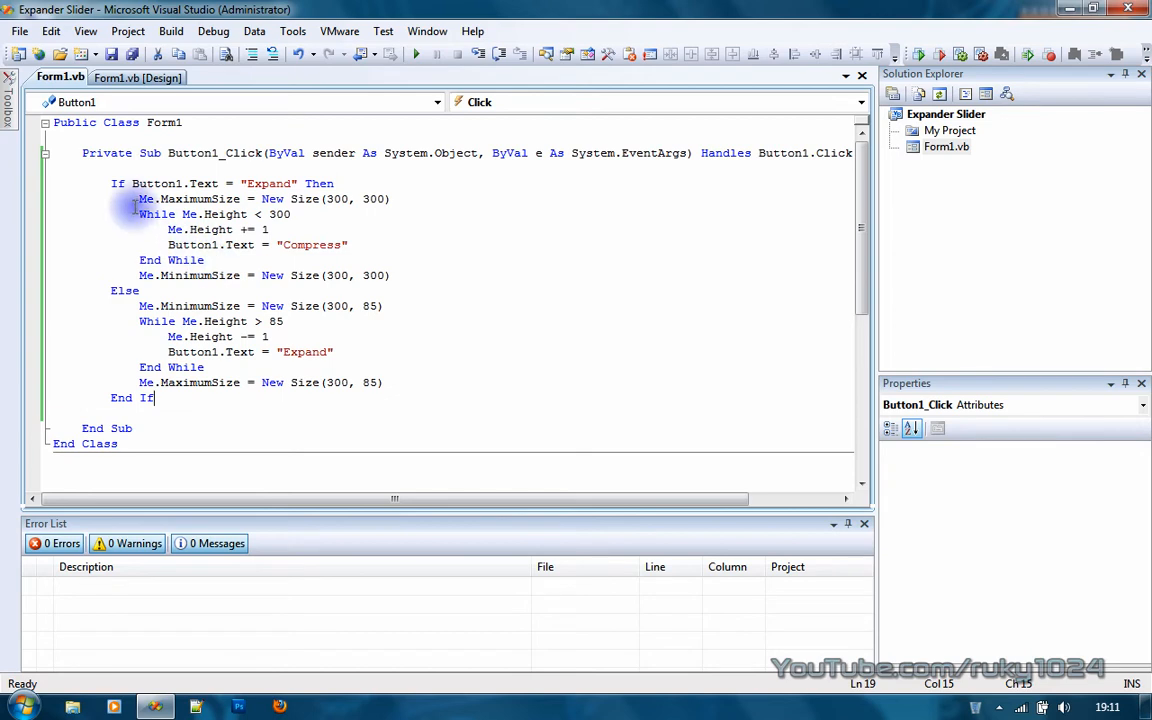
left_click_drag(139, 199, 393, 199)
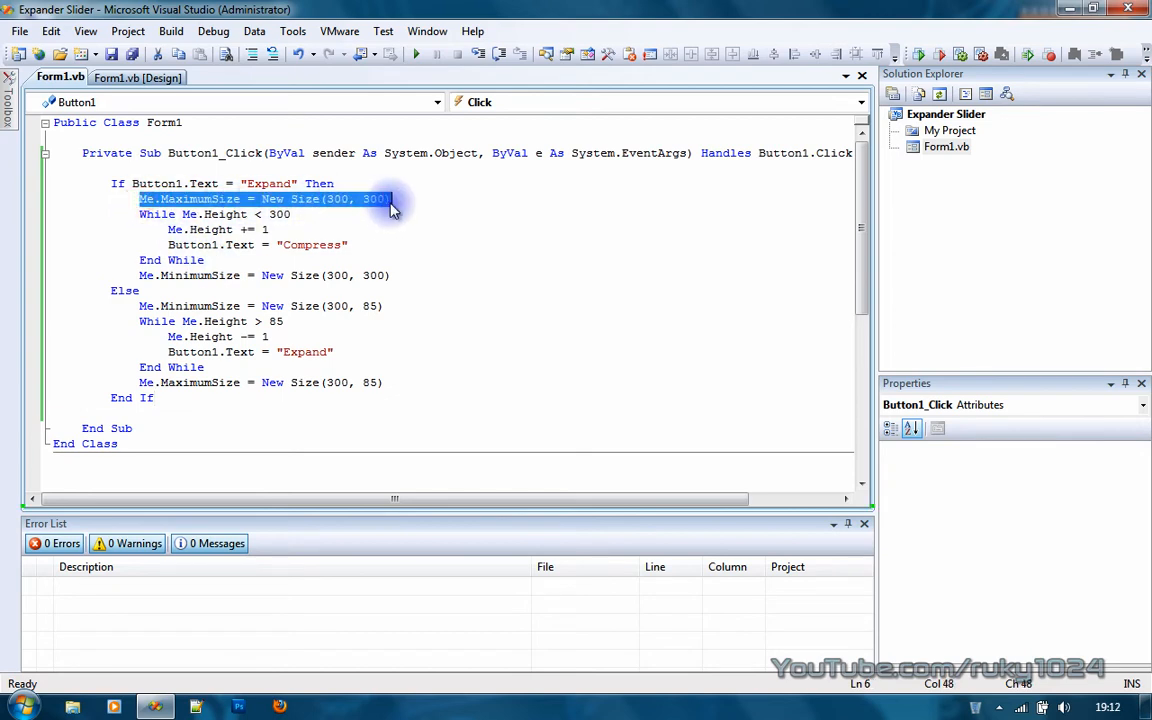
left_click(138, 76)
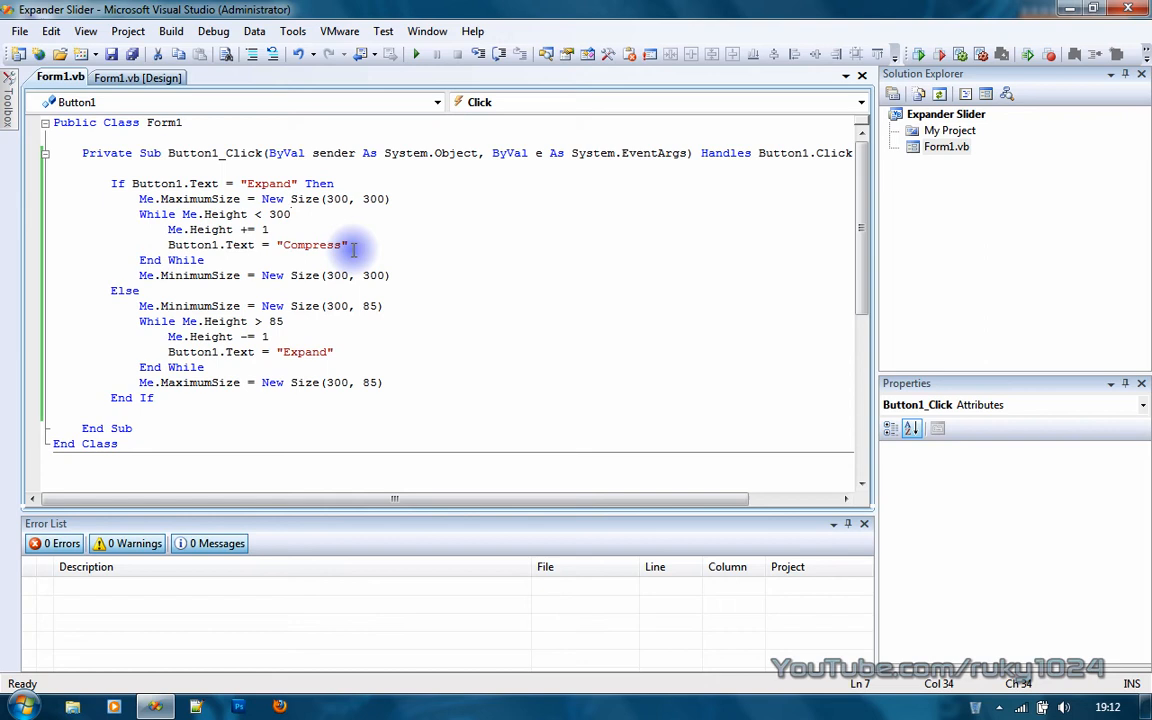
- Highlight the Compress text line, MaximumSize 300, 85 restore line, and MinimumSize width in Button1_Click
triple_click(258, 244)
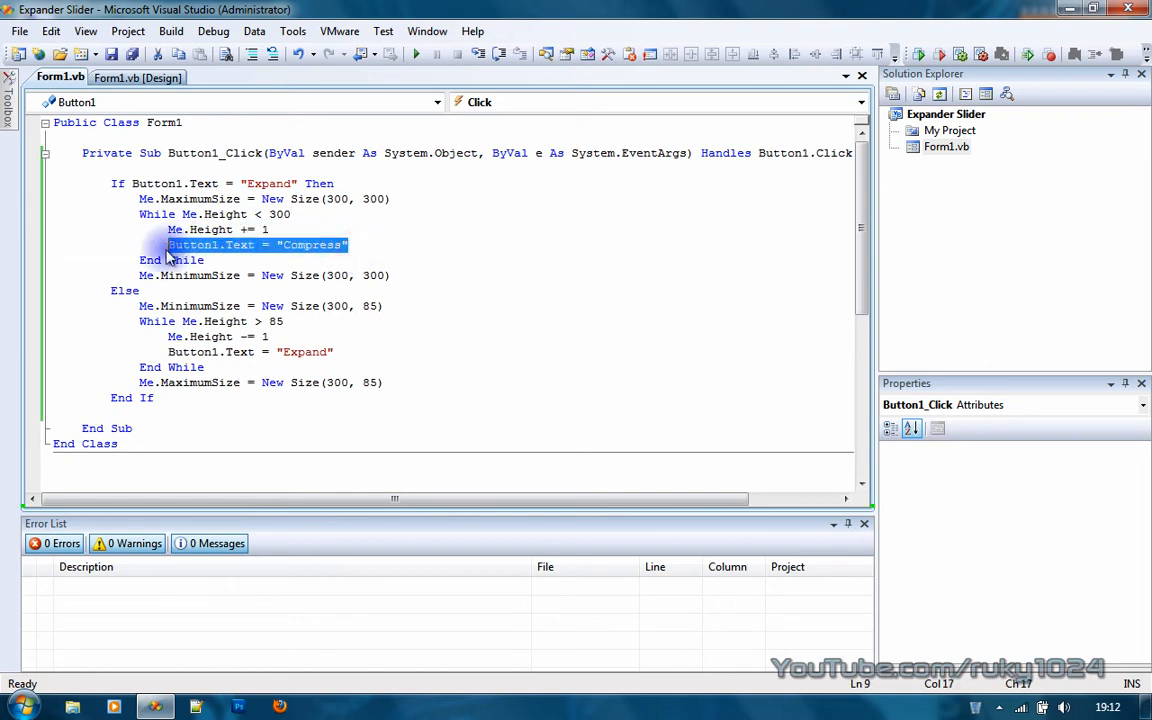
left_click(358, 245)
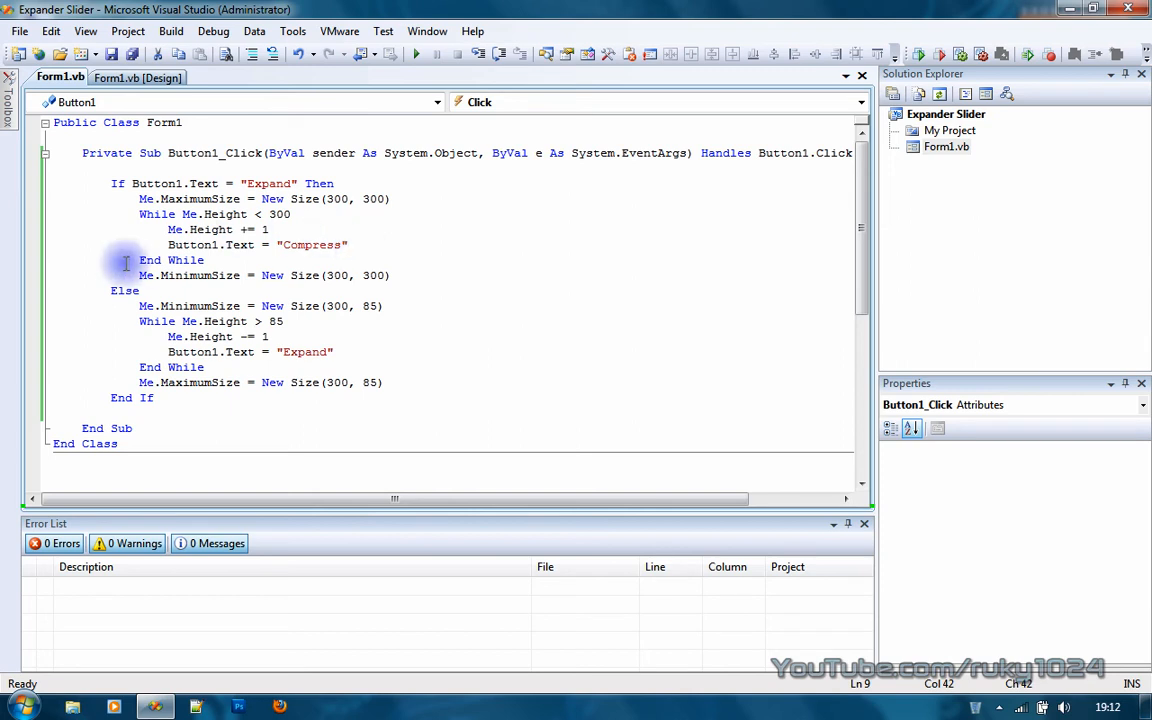
mouse_move(145, 275)
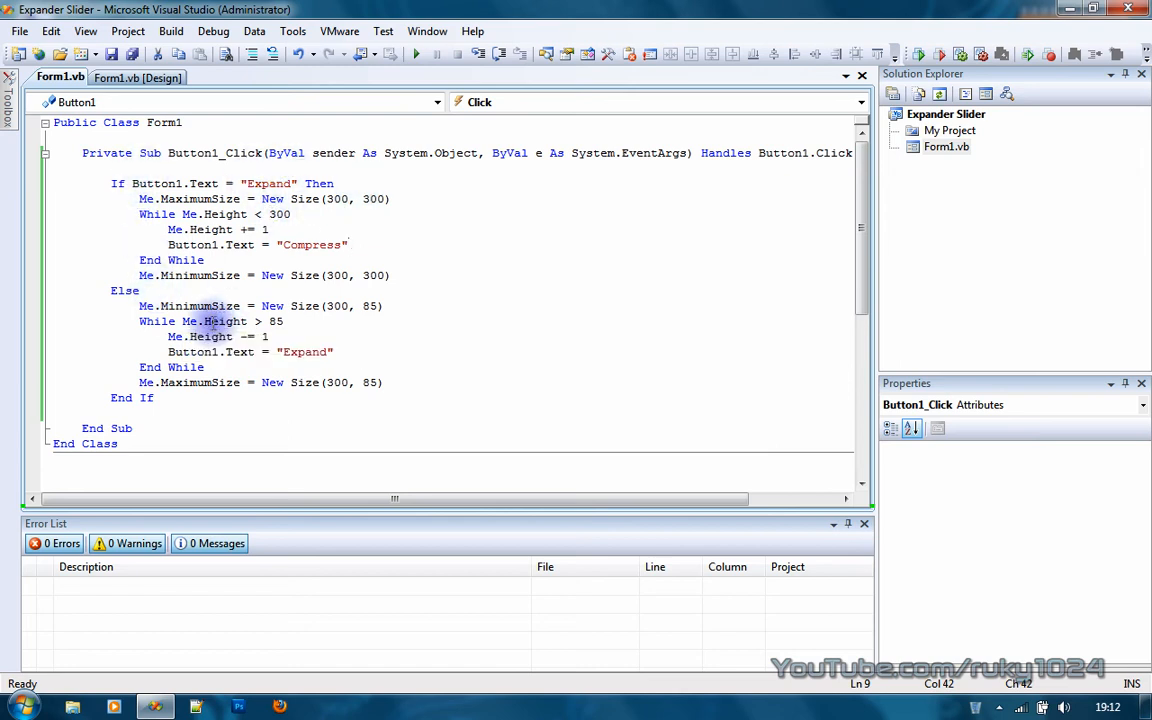
mouse_move(399, 387)
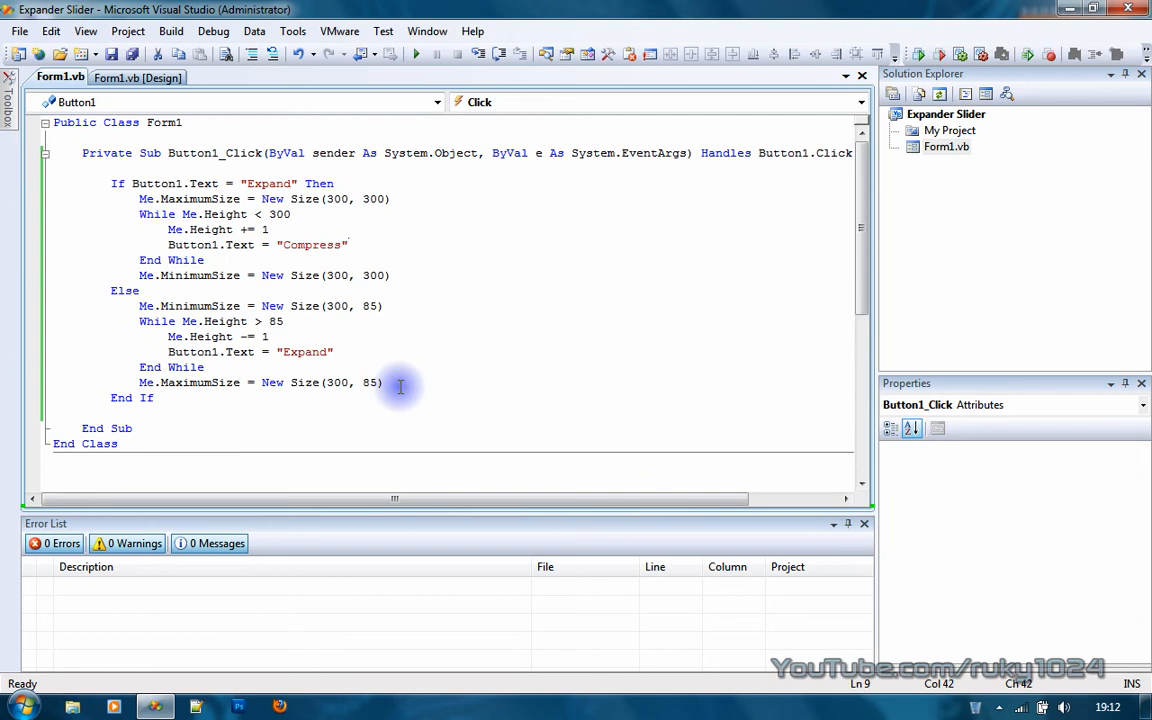
left_click(348, 245)
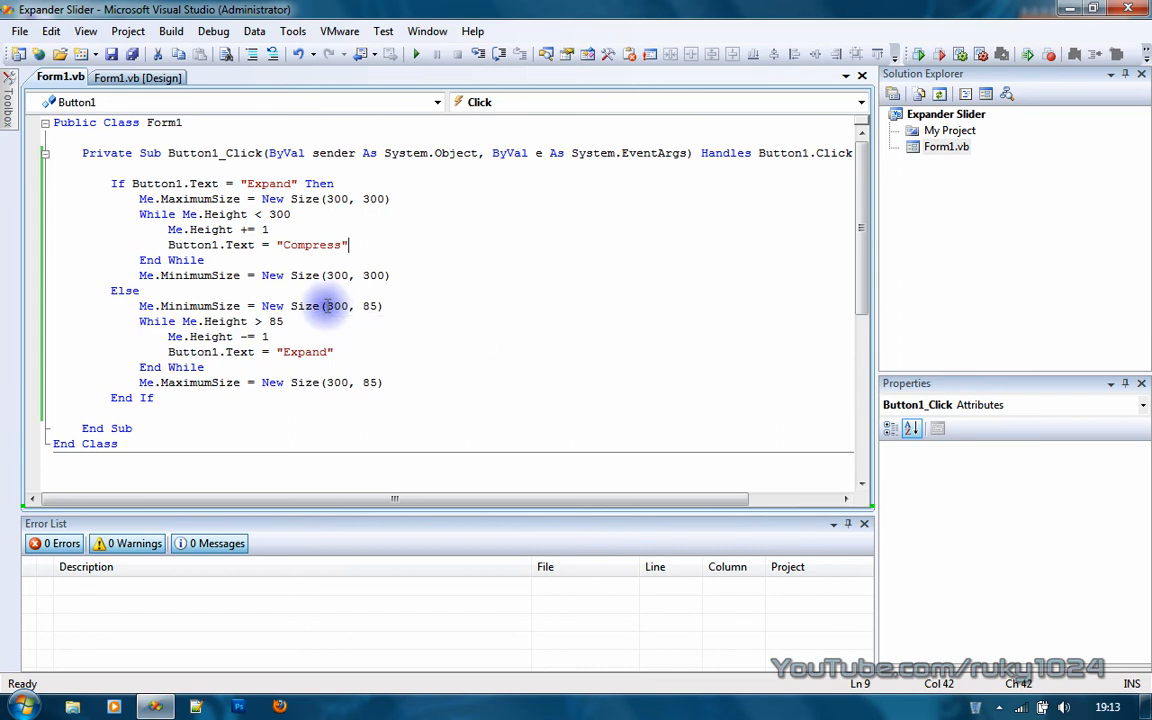
double_click(340, 306)
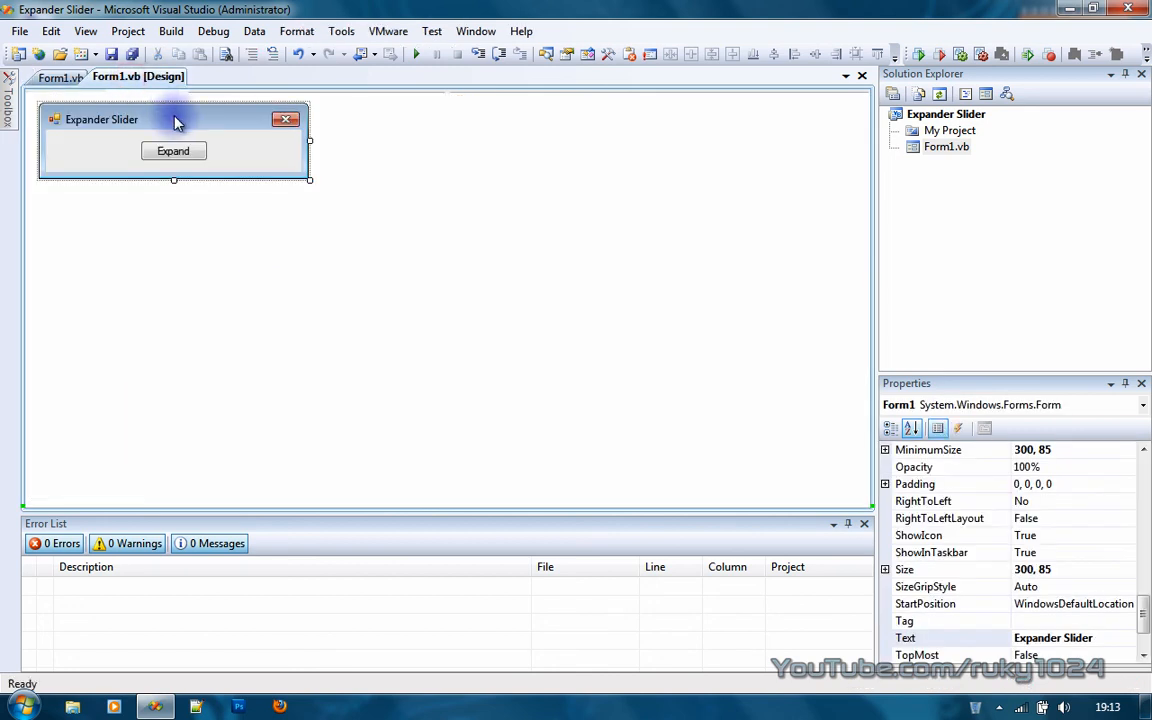
- Start debugging the Expander Slider project and click Expand on the running form
left_click(416, 54)
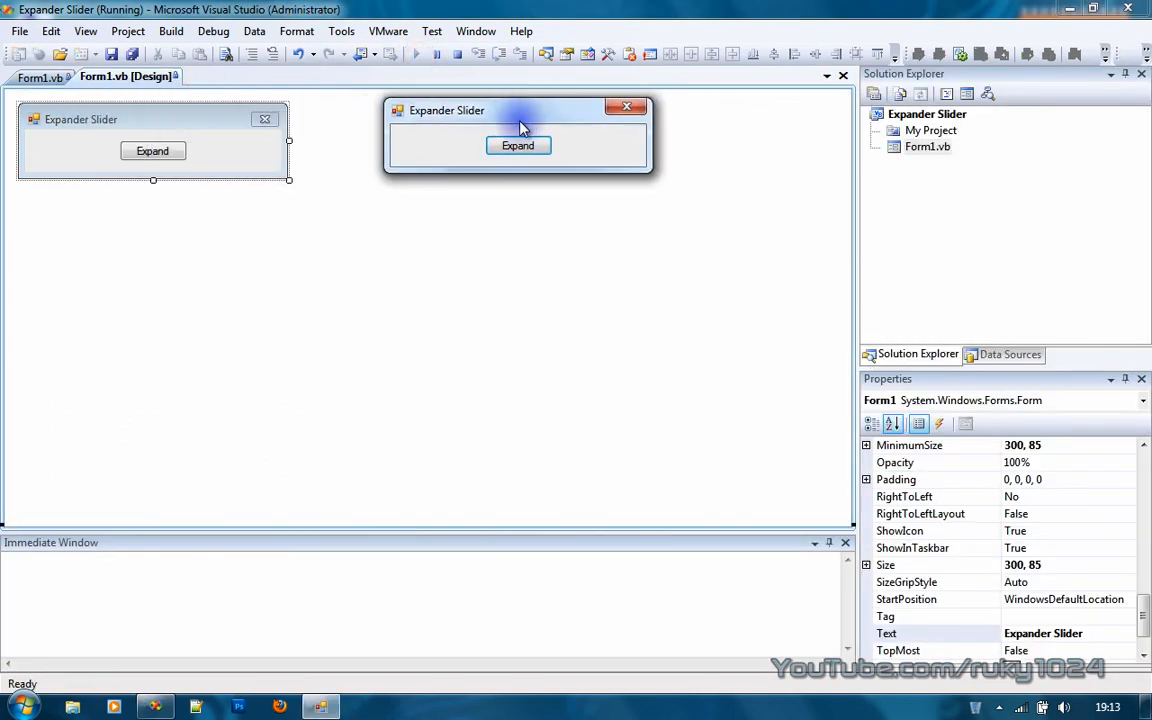
left_click(517, 145)
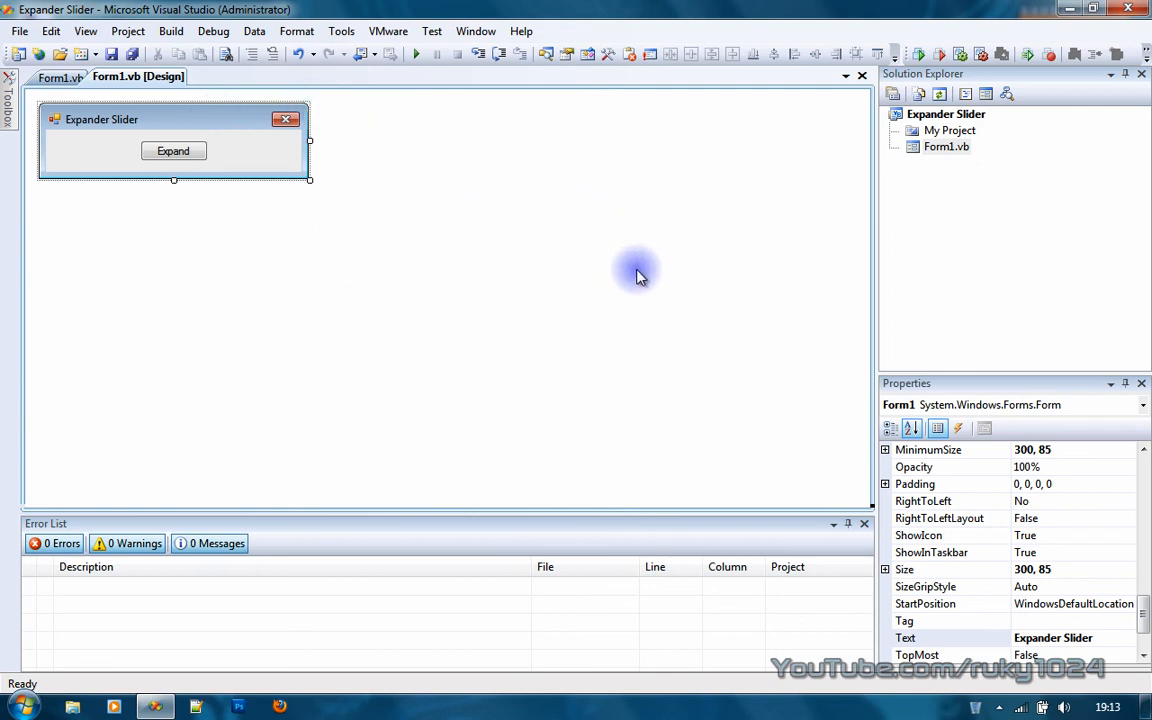
mouse_move(390, 445)
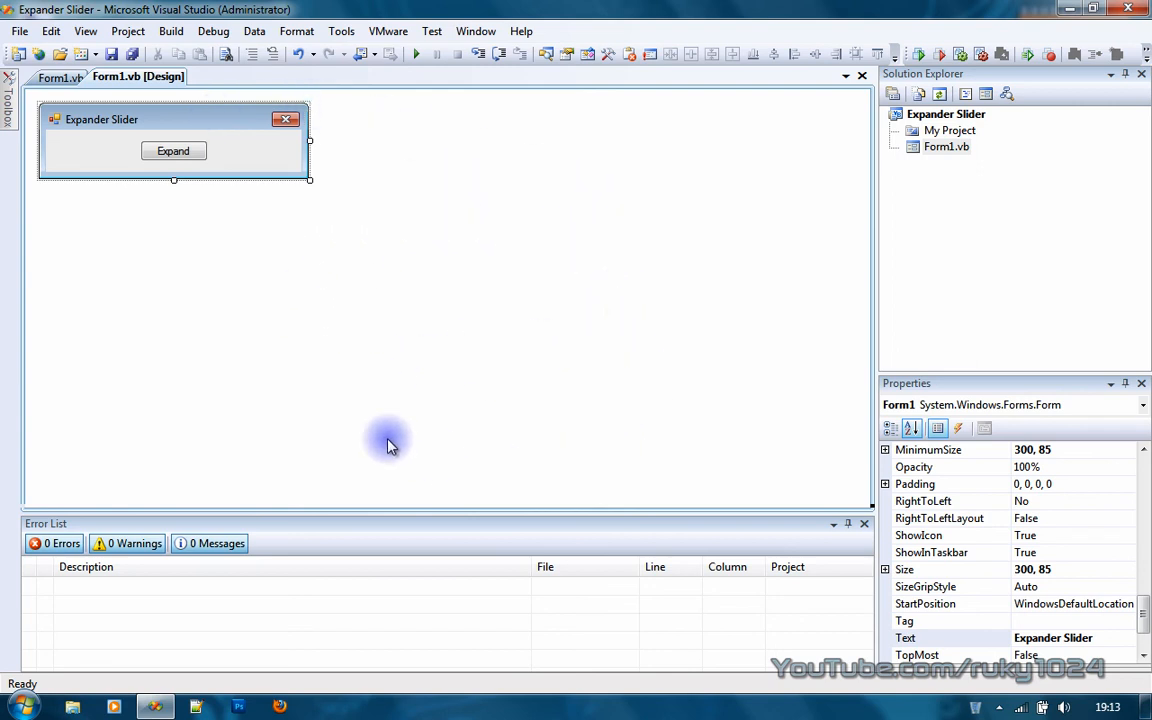
mouse_move(631, 213)
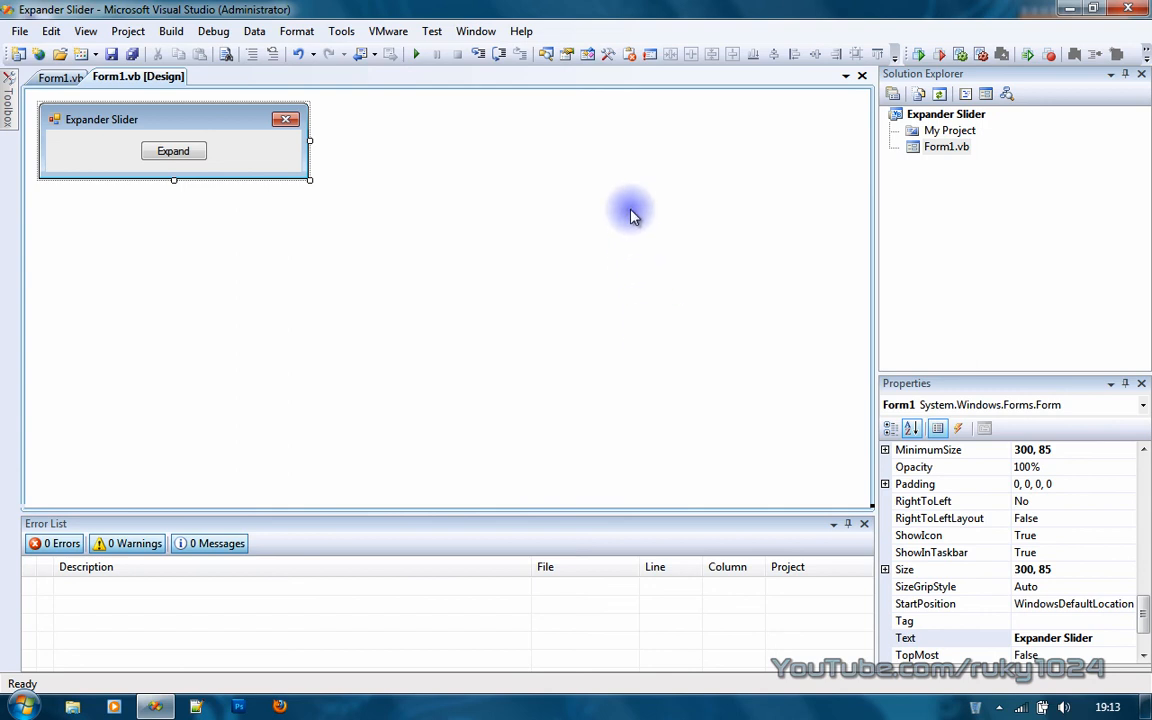